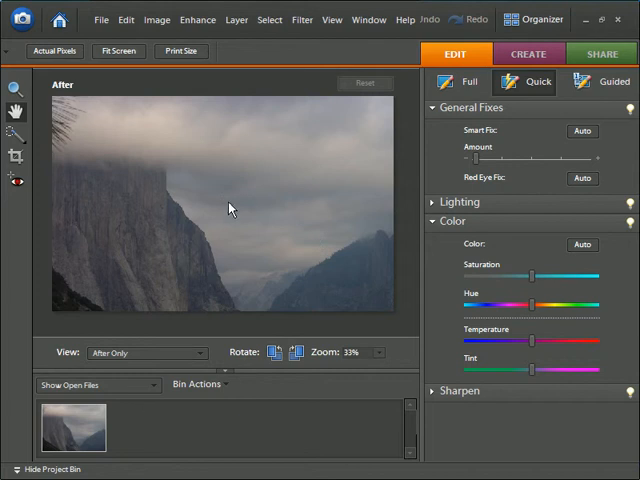
mouse_move(512, 120)
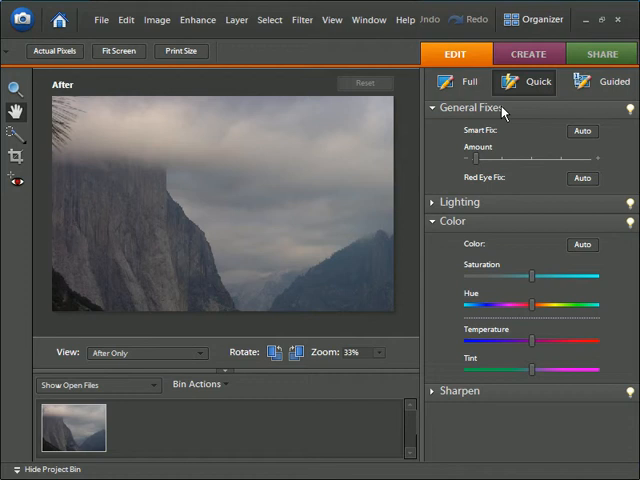
mouse_move(472, 132)
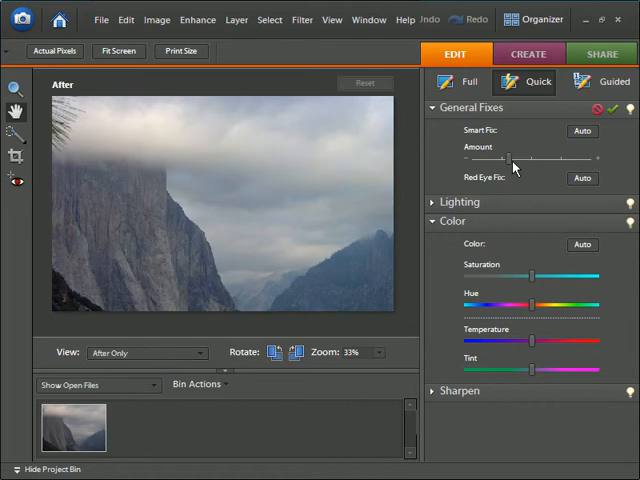
Step: Raise the Smart Fix amount on the misty cliff landscape with the General Fixes slider
left_click_drag(512, 158, 532, 158)
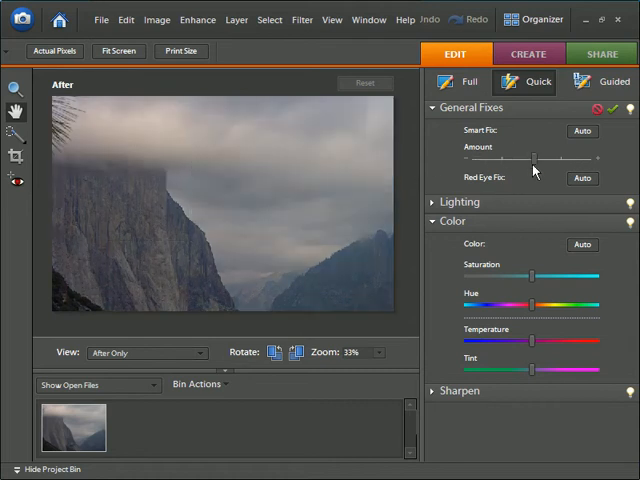
left_click_drag(532, 158, 556, 158)
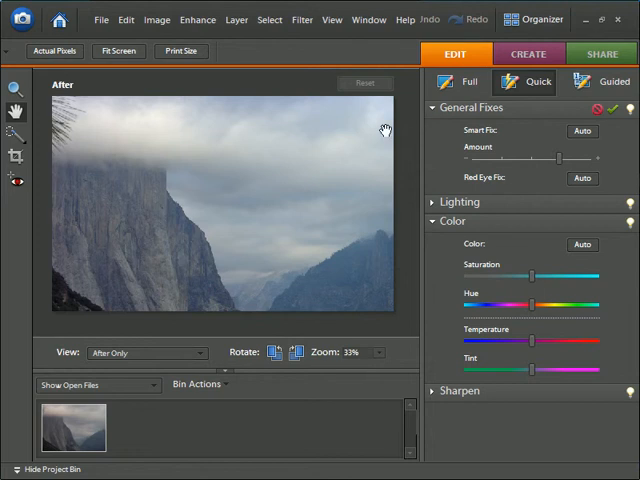
mouse_move(512, 148)
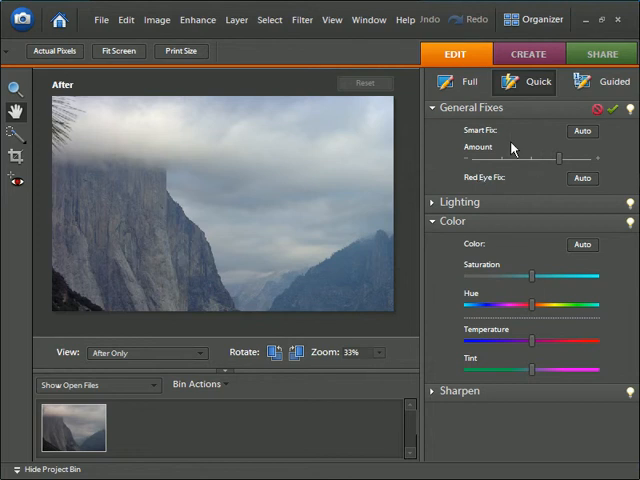
mouse_move(580, 132)
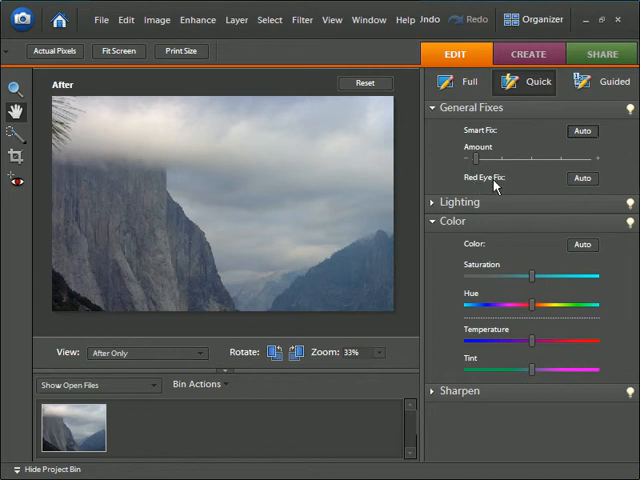
mouse_move(508, 184)
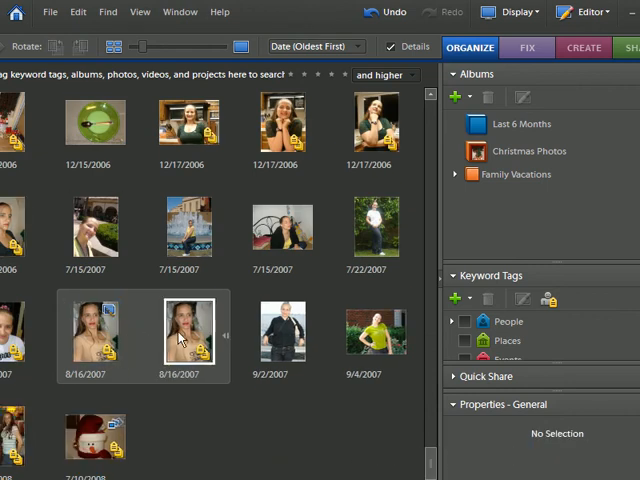
Step: Bring the woman's portrait from the Organizer into Quick Fix and run the automatic Red Eye Fix
left_click(188, 332)
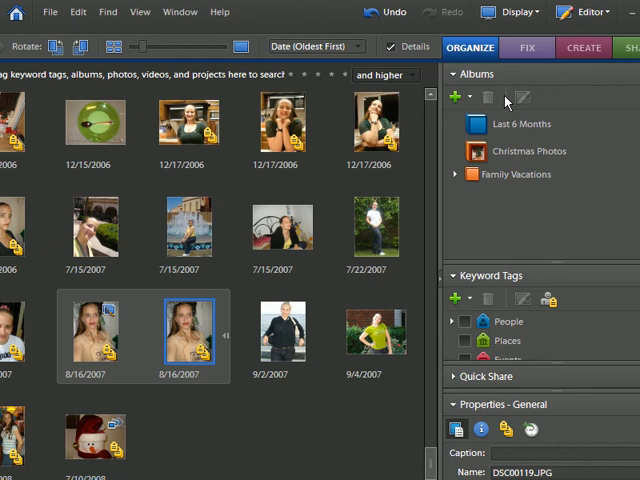
left_click(520, 46)
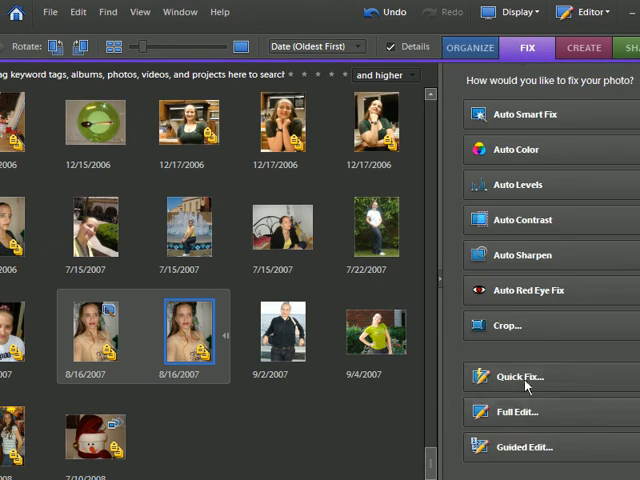
left_click(532, 380)
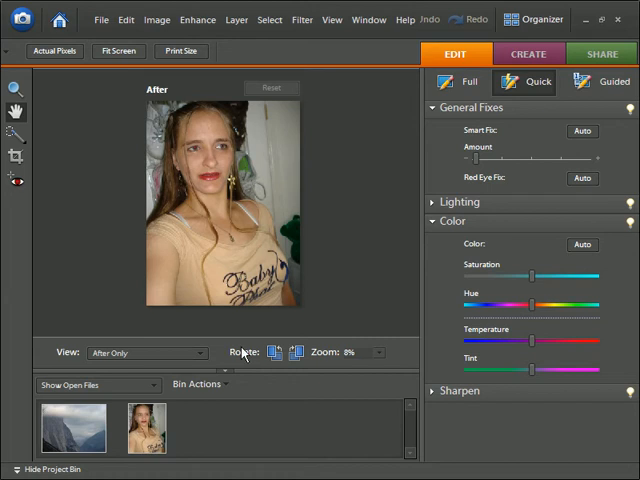
mouse_move(204, 140)
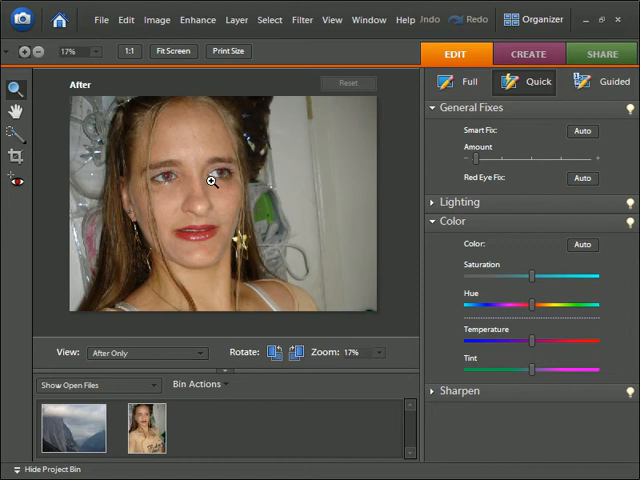
mouse_move(236, 160)
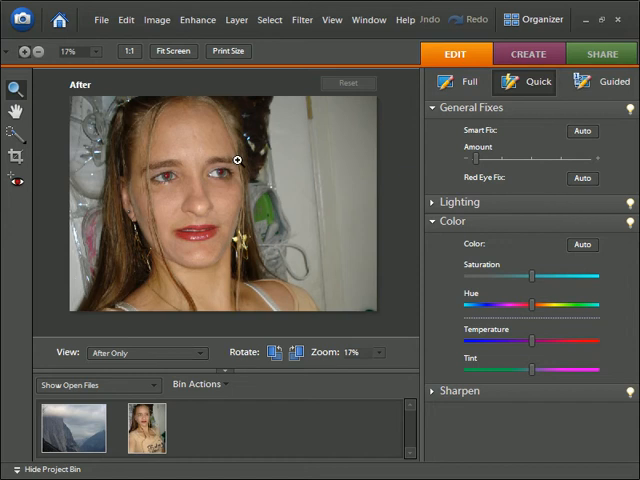
mouse_move(492, 168)
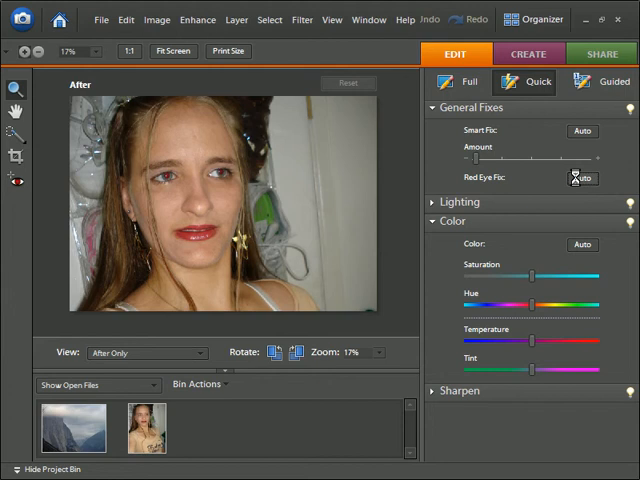
left_click(582, 176)
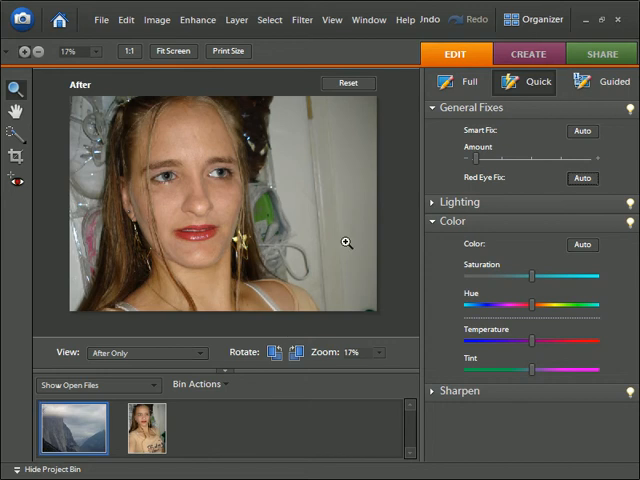
Step: Return to the cliff landscape, raise its Midtone Contrast under Lighting, then cancel the change
left_click(72, 440)
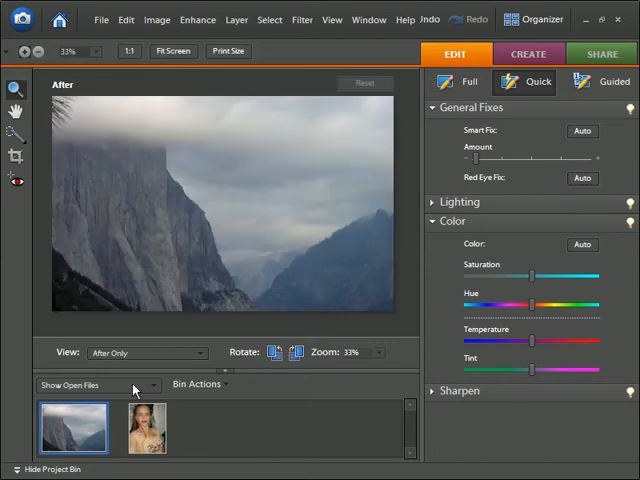
left_click(460, 200)
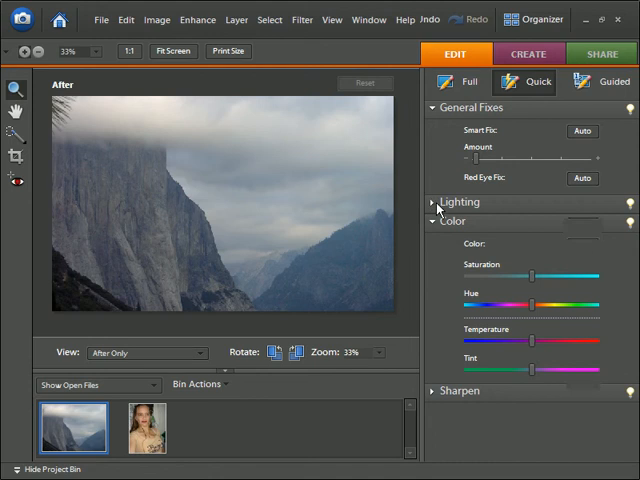
left_click(460, 200)
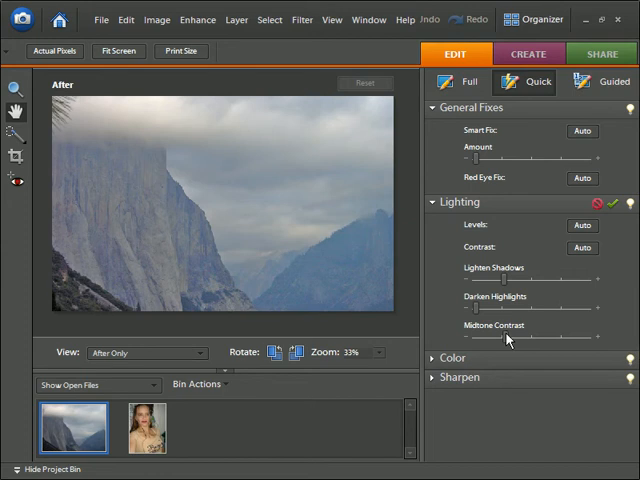
left_click_drag(504, 336, 532, 336)
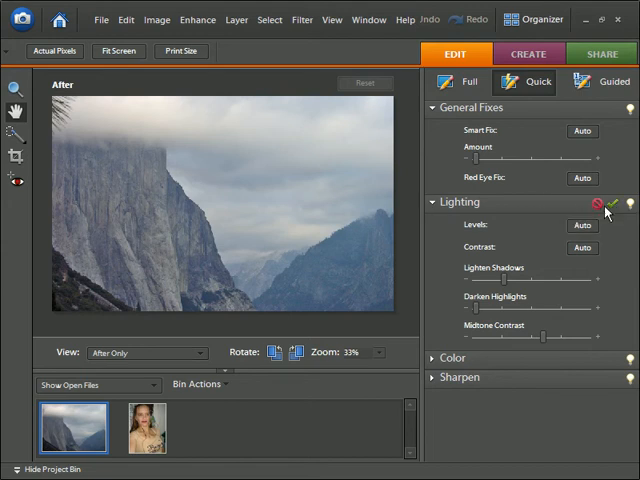
mouse_move(616, 204)
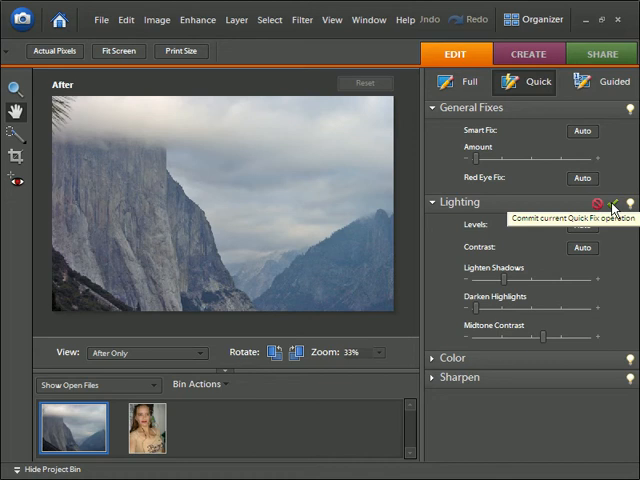
mouse_move(596, 204)
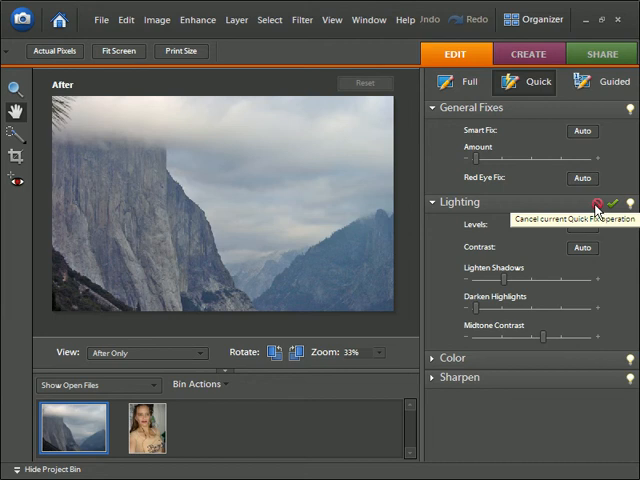
left_click(610, 202)
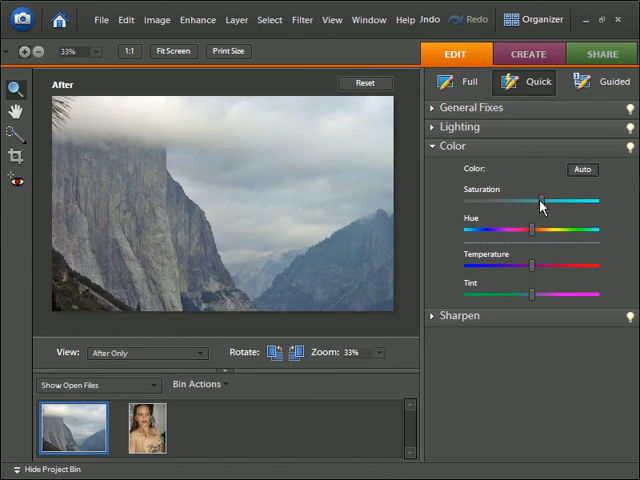
Step: Adjust the landscape's saturation, hue, temperature and tint, and commit the colour changes
left_click_drag(536, 200, 562, 200)
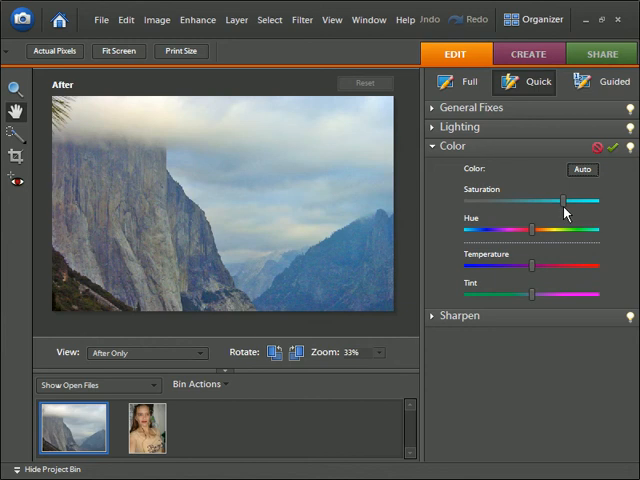
left_click_drag(532, 228, 520, 228)
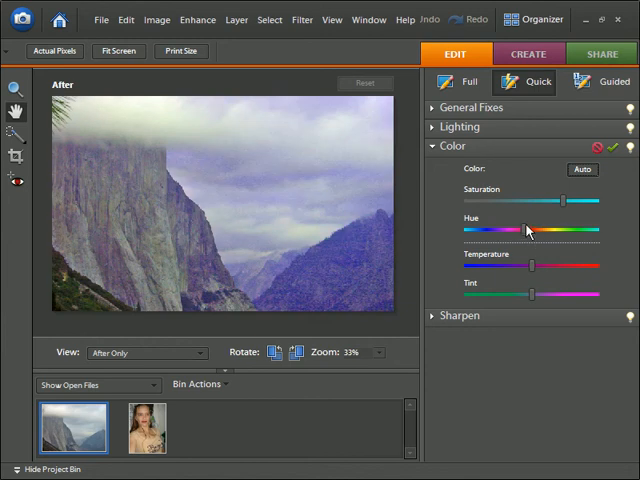
left_click_drag(528, 230, 532, 230)
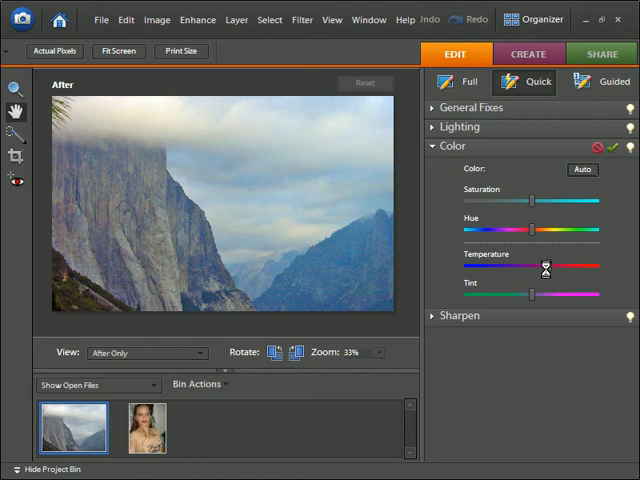
left_click_drag(544, 268, 552, 268)
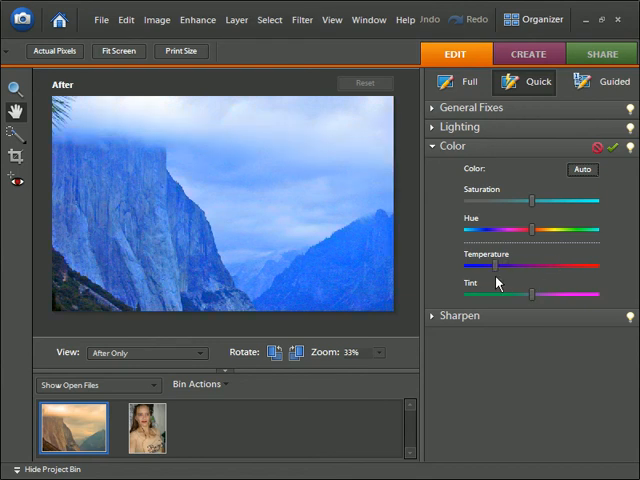
left_click_drag(502, 266, 536, 266)
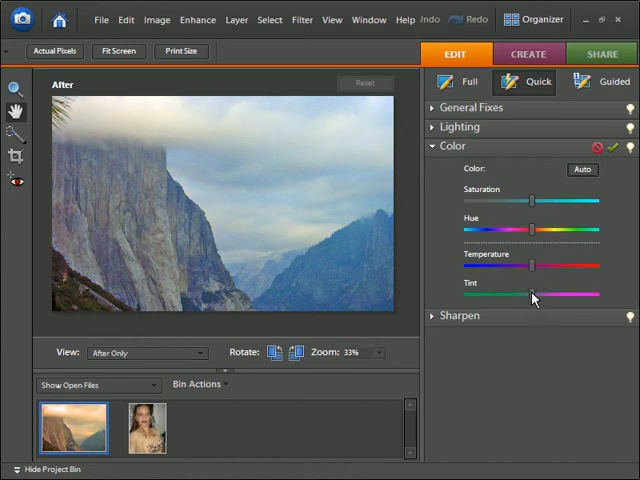
left_click_drag(532, 296, 552, 296)
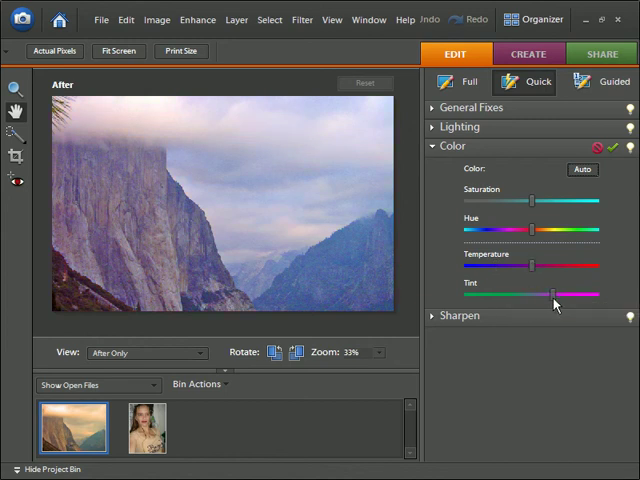
left_click_drag(552, 296, 504, 296)
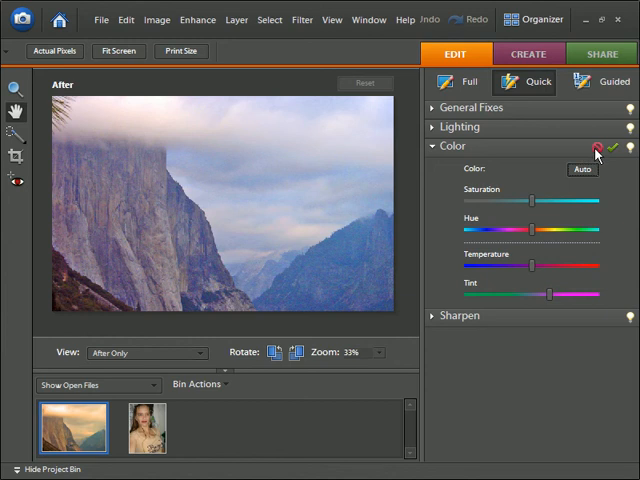
left_click(592, 148)
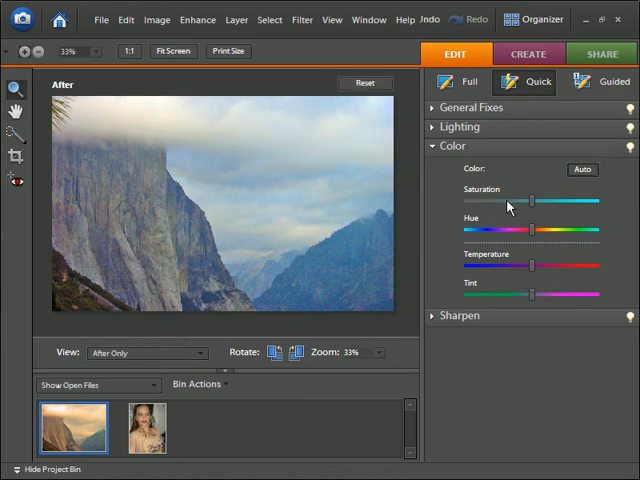
Step: Nudge saturation, hue and temperature again and commit a second round of colour adjustments
left_click_drag(504, 202, 536, 202)
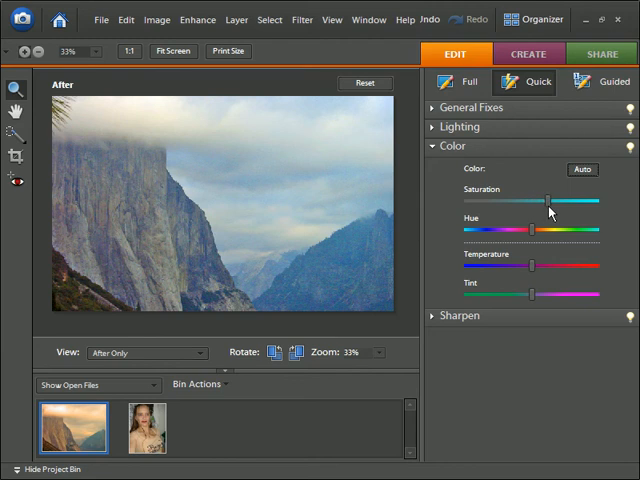
left_click_drag(548, 200, 534, 200)
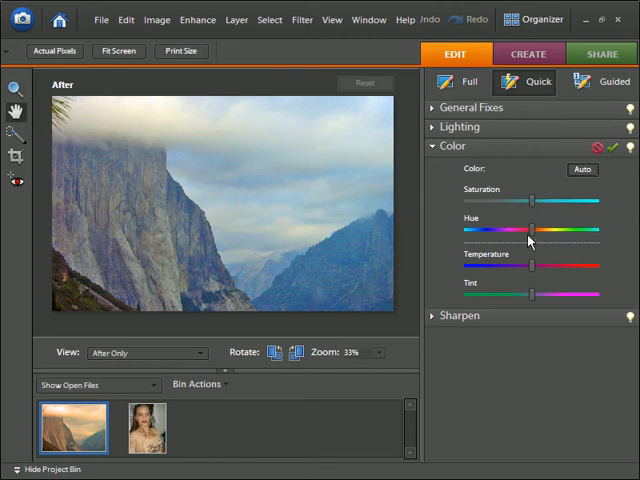
mouse_move(530, 232)
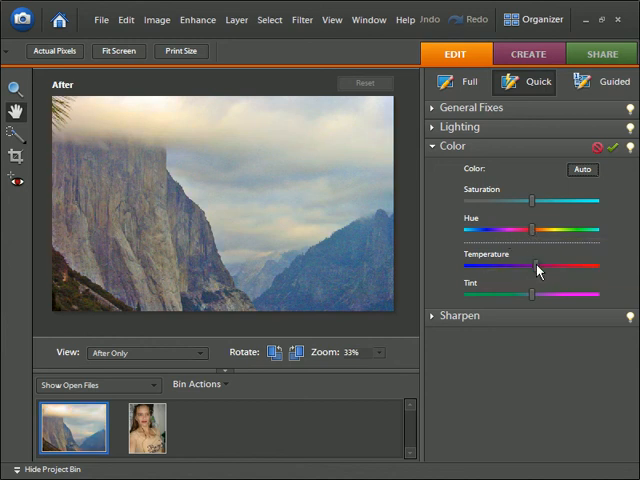
left_click_drag(536, 268, 528, 268)
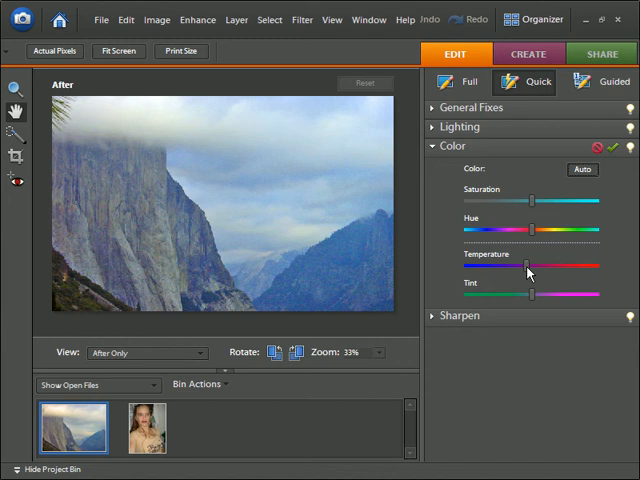
left_click_drag(528, 264, 518, 264)
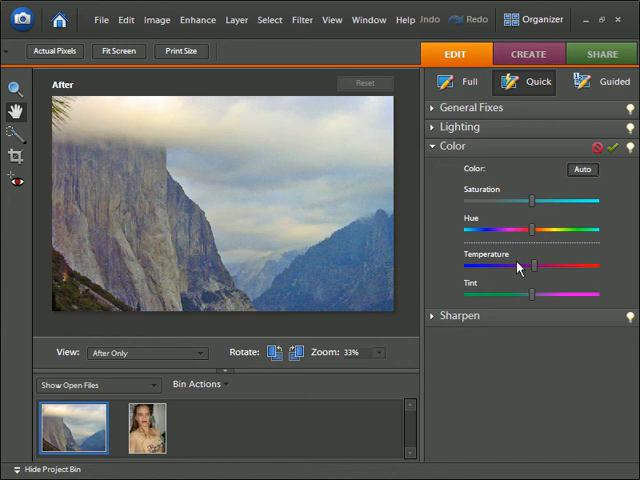
mouse_move(536, 298)
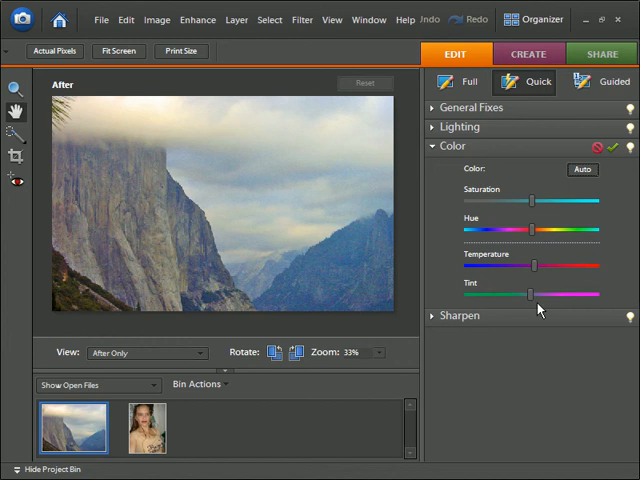
mouse_move(574, 214)
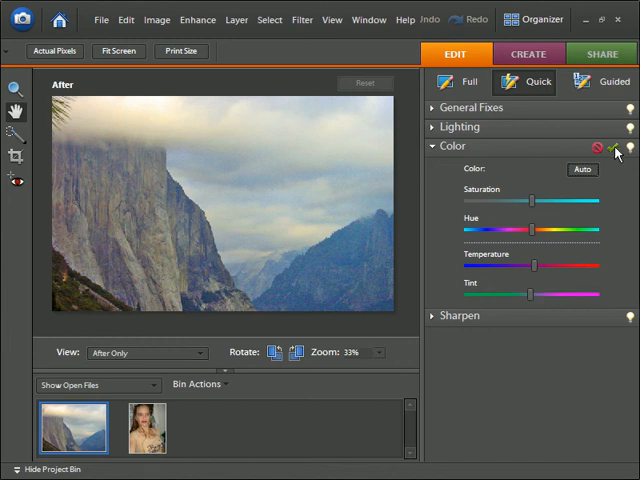
left_click(612, 148)
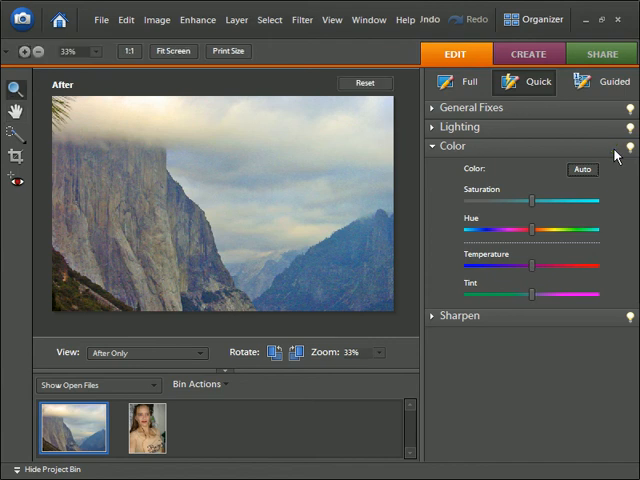
mouse_move(410, 130)
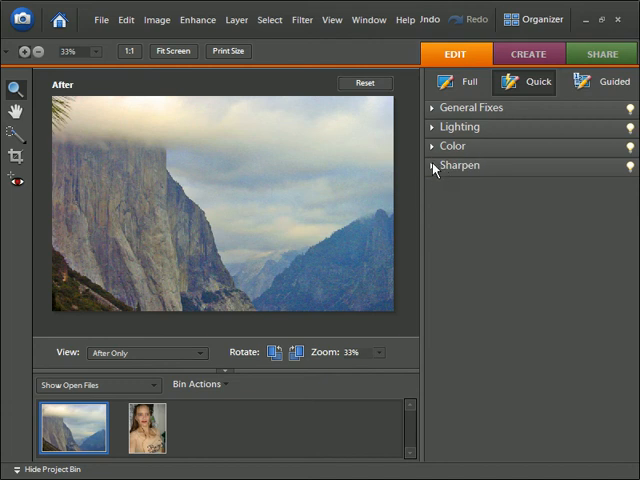
Step: Sharpen the landscape by dragging the Sharpen Amount slider up a modest amount
left_click(460, 164)
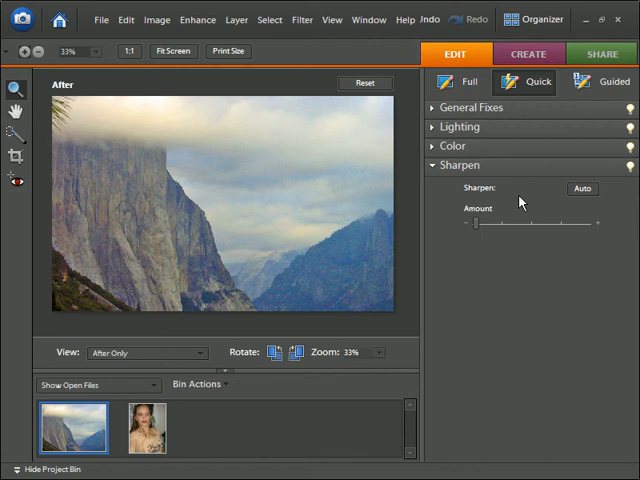
mouse_move(484, 230)
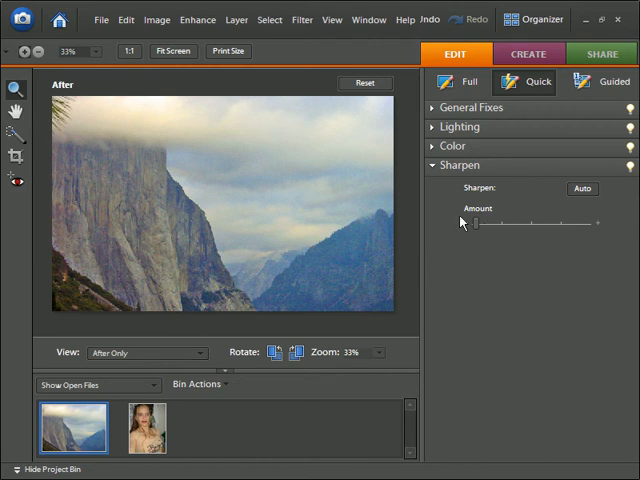
left_click_drag(474, 222, 508, 222)
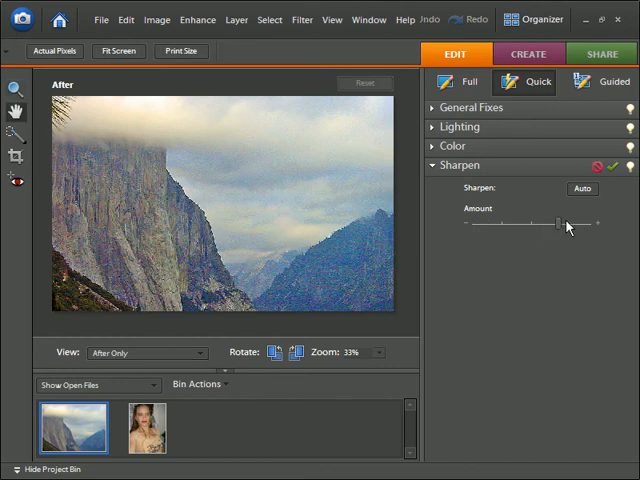
left_click_drag(562, 224, 580, 224)
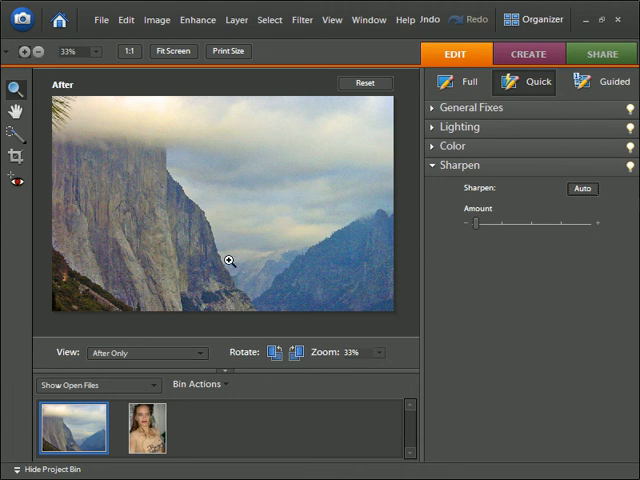
mouse_move(312, 350)
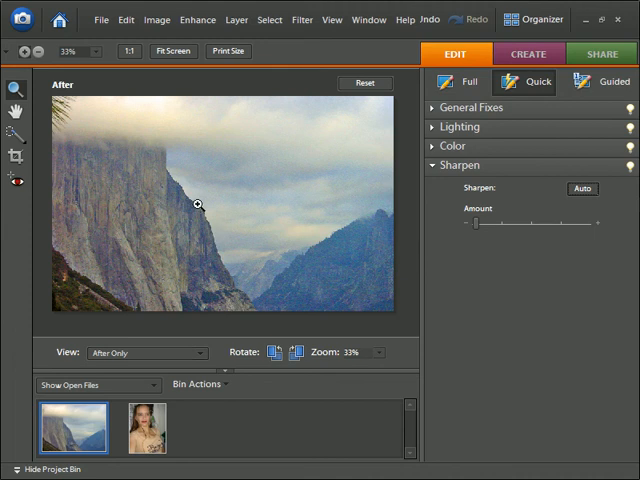
mouse_move(592, 210)
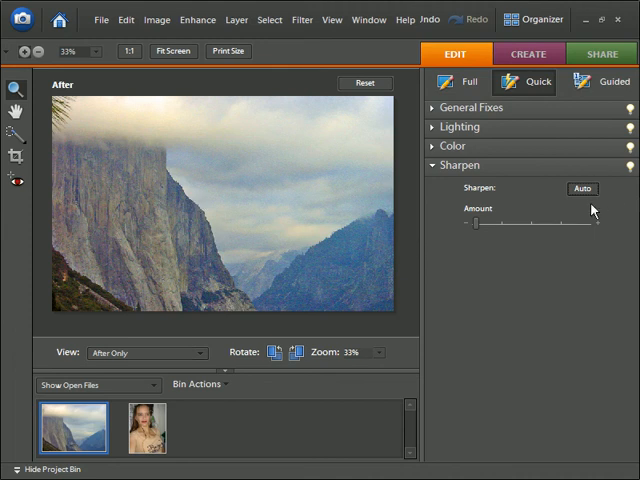
left_click_drag(478, 224, 492, 224)
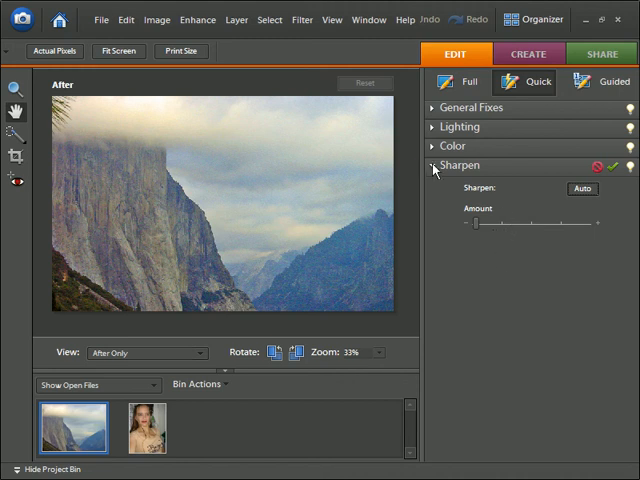
Step: Expand the General Fixes, Lighting and Color sections alongside Sharpen
left_click(440, 164)
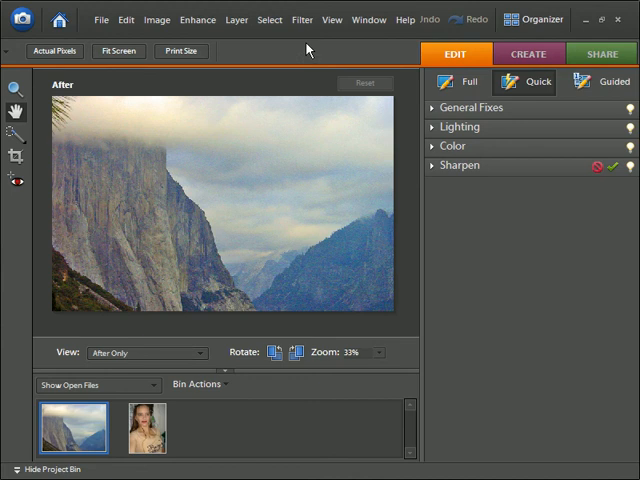
left_click(464, 108)
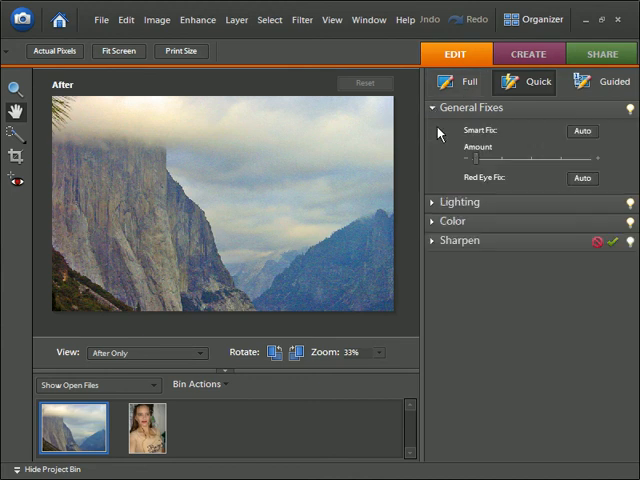
left_click(460, 202)
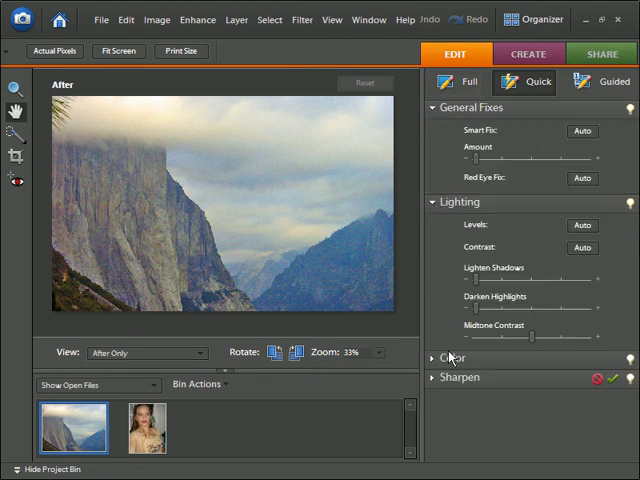
left_click(454, 202)
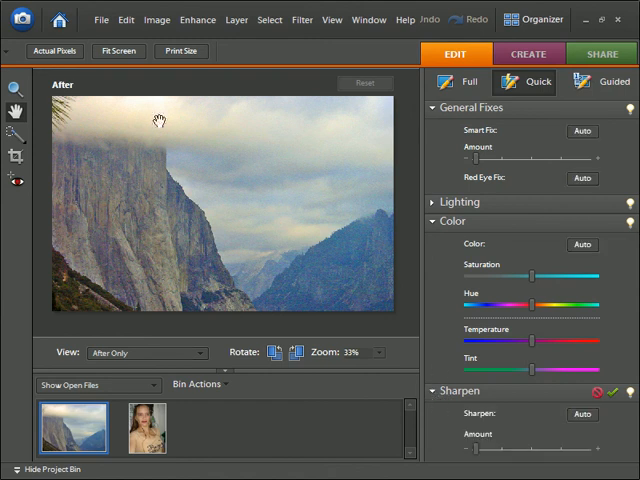
mouse_move(12, 136)
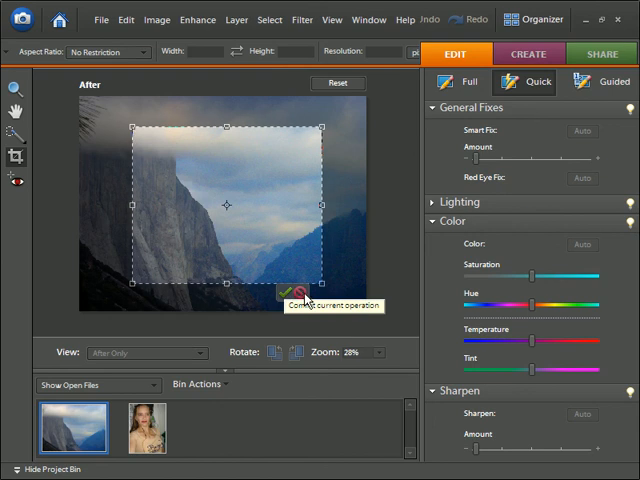
Step: Commit a crop around the central cliff face and valley, then leave the cropped view
left_click(296, 288)
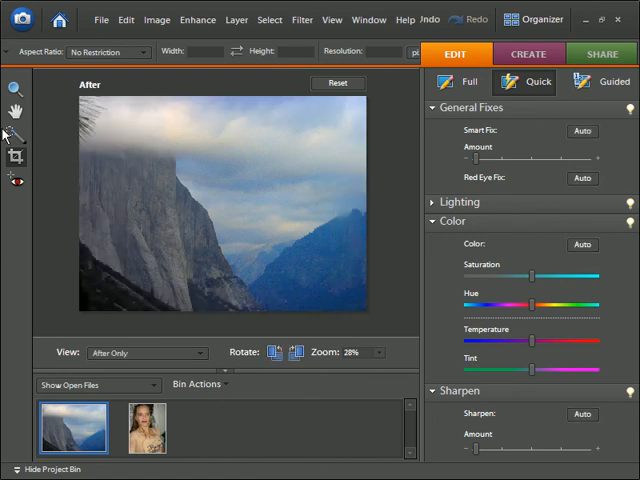
mouse_move(28, 208)
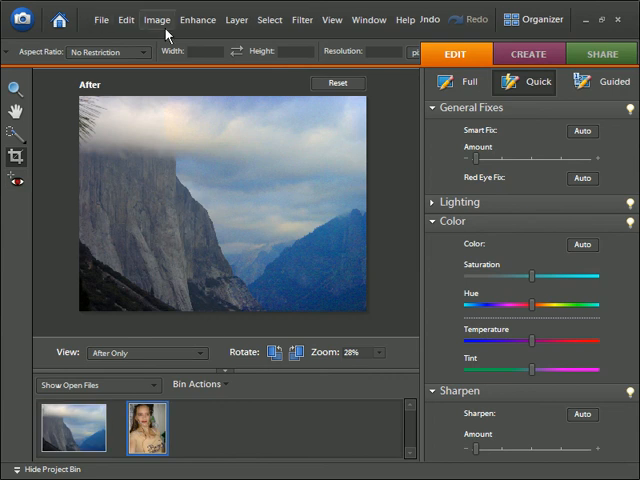
left_click(132, 20)
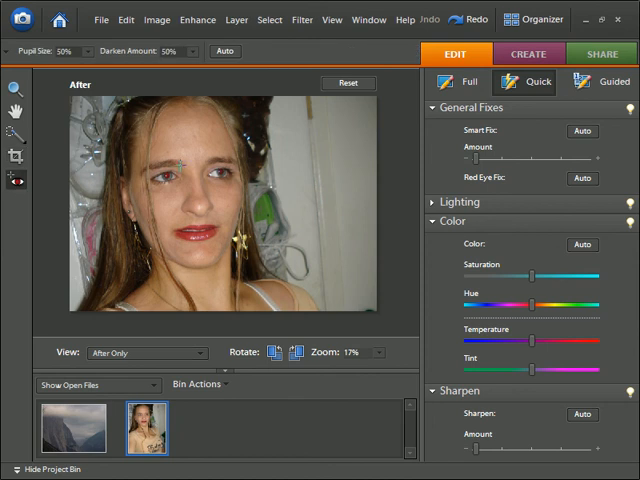
mouse_move(204, 184)
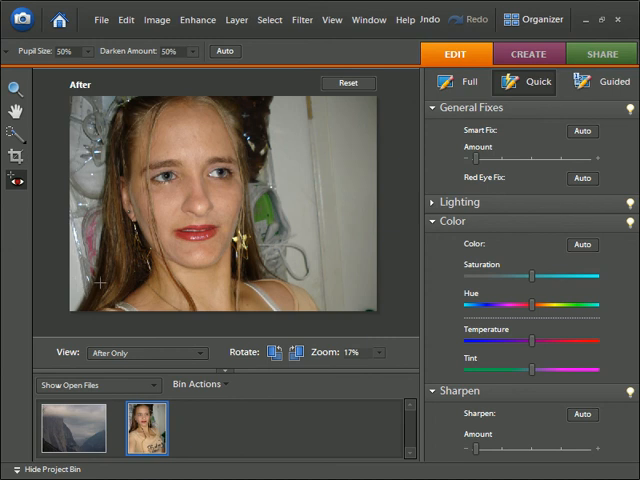
mouse_move(16, 178)
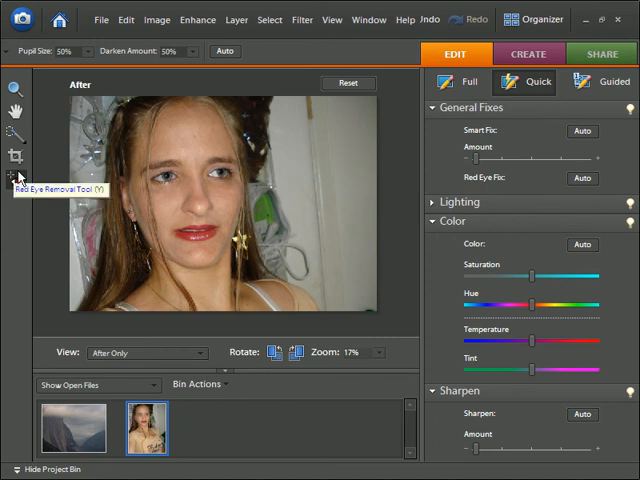
Step: Pick up the Red Eye Removal Tool for the woman's portrait
left_click(14, 178)
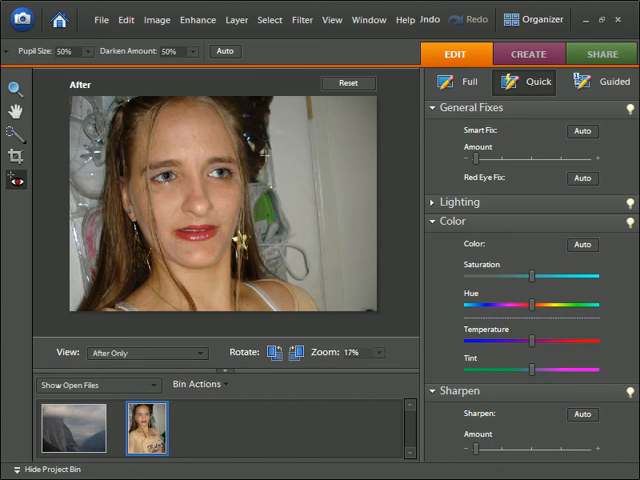
mouse_move(304, 144)
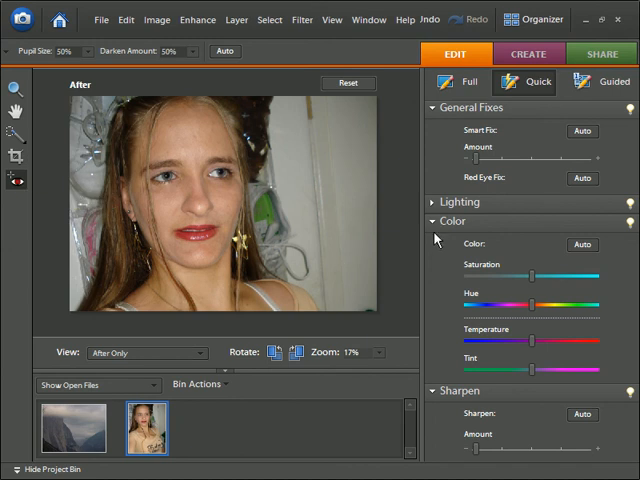
mouse_move(356, 188)
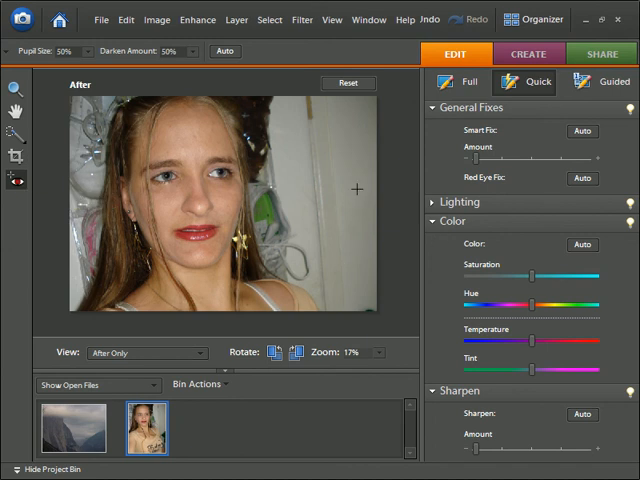